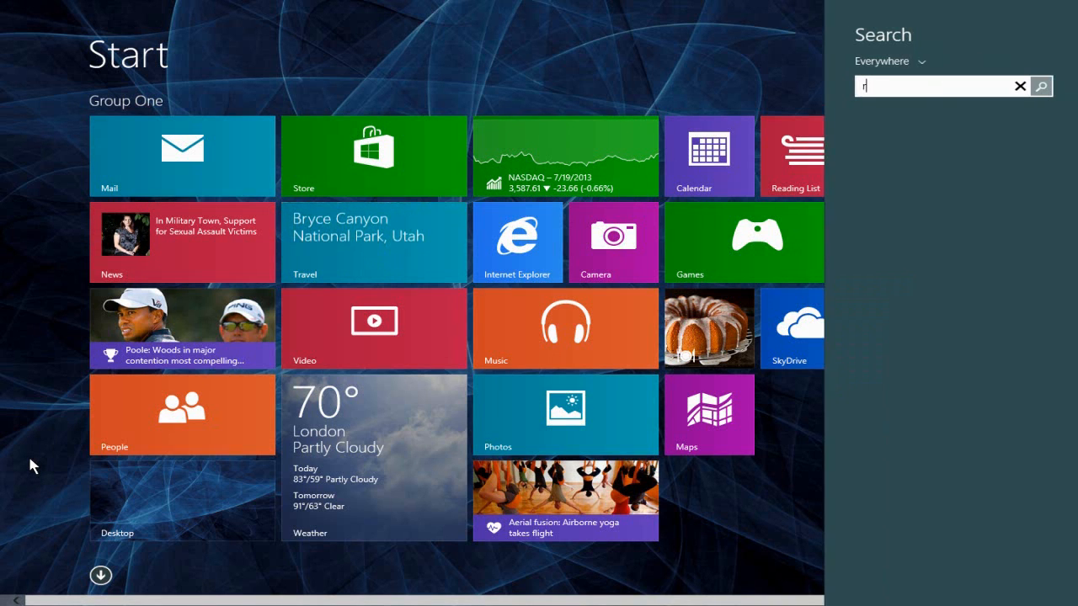
Step: Search 'run' from the Start screen and open the Run dialog
type("un")
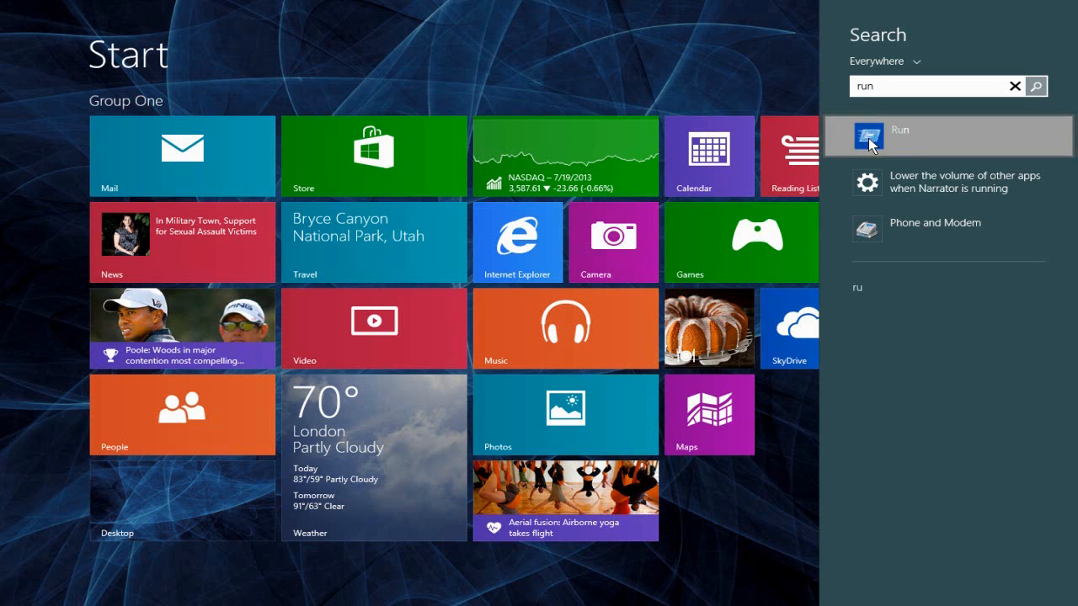
left_click(900, 135)
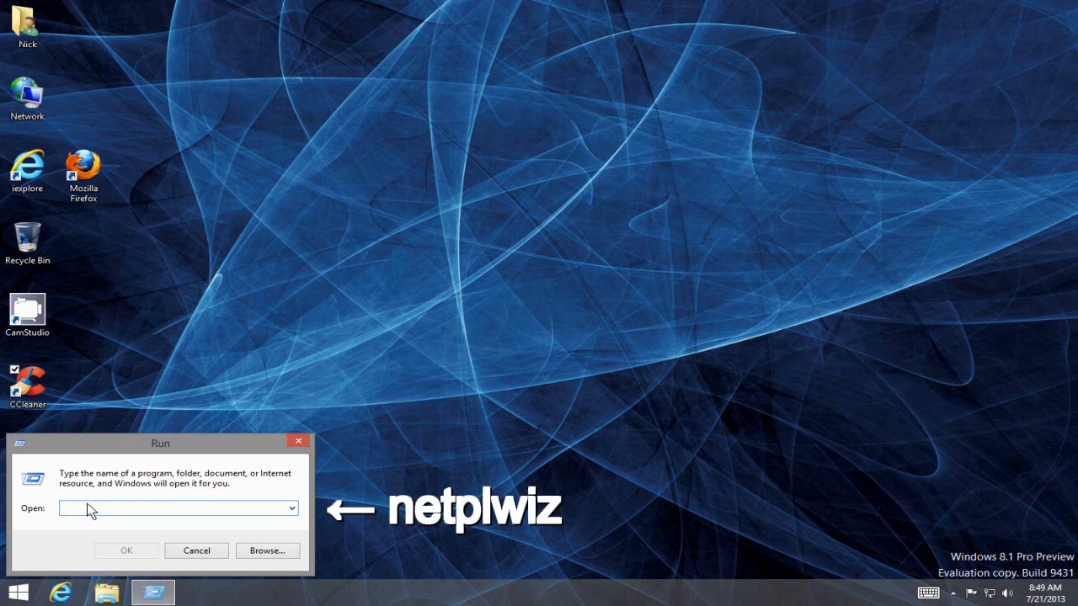
Step: Run netplwiz to open the User Accounts dialog
type("netplwiz")
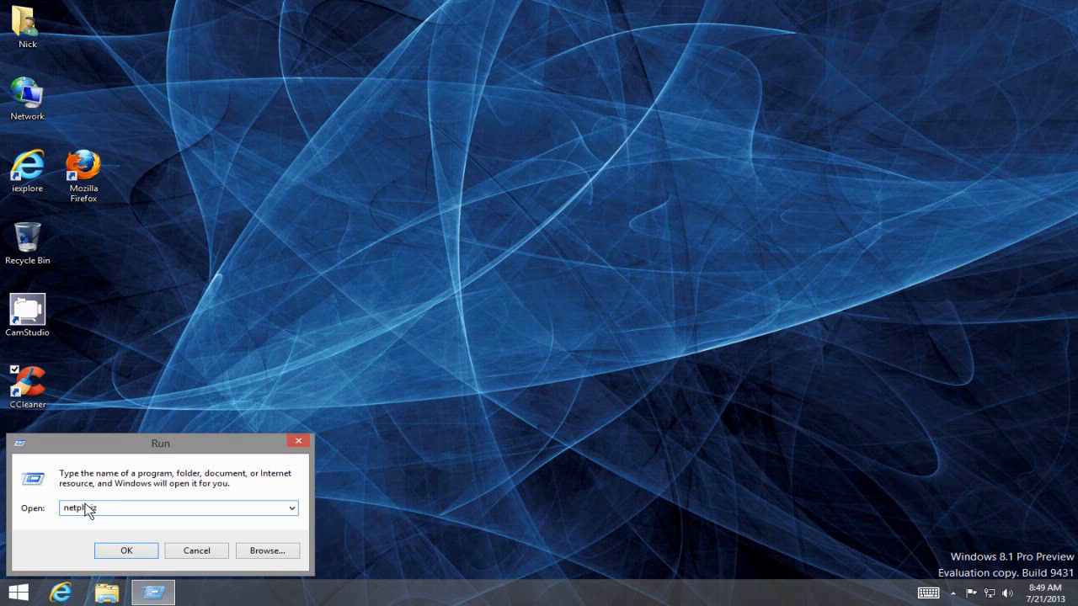
left_click(127, 550)
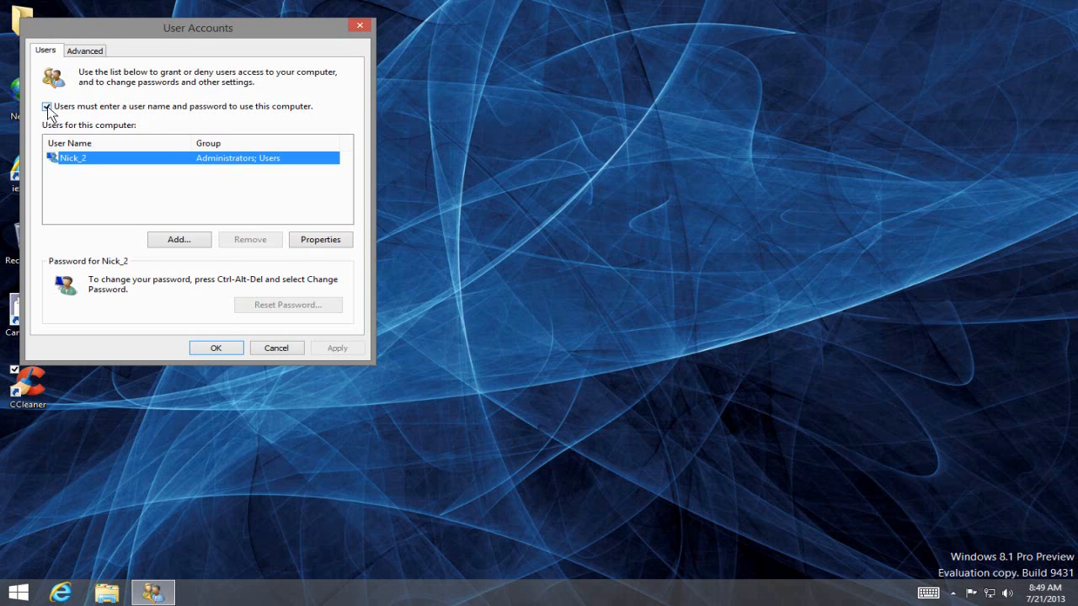
Step: Uncheck 'Users must enter a user name and password' and apply
left_click(47, 106)
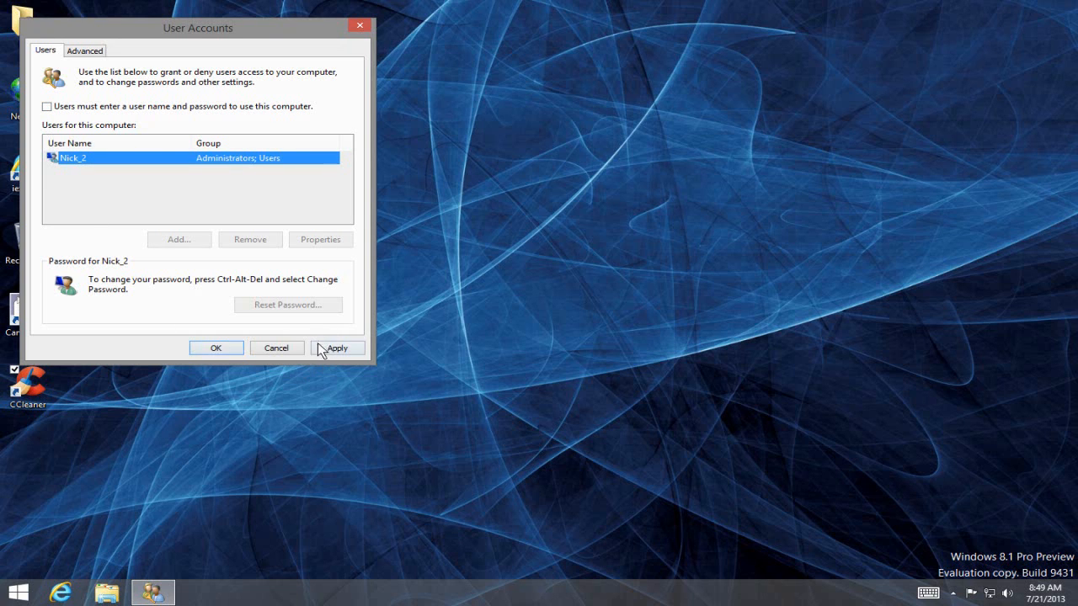
left_click(48, 106)
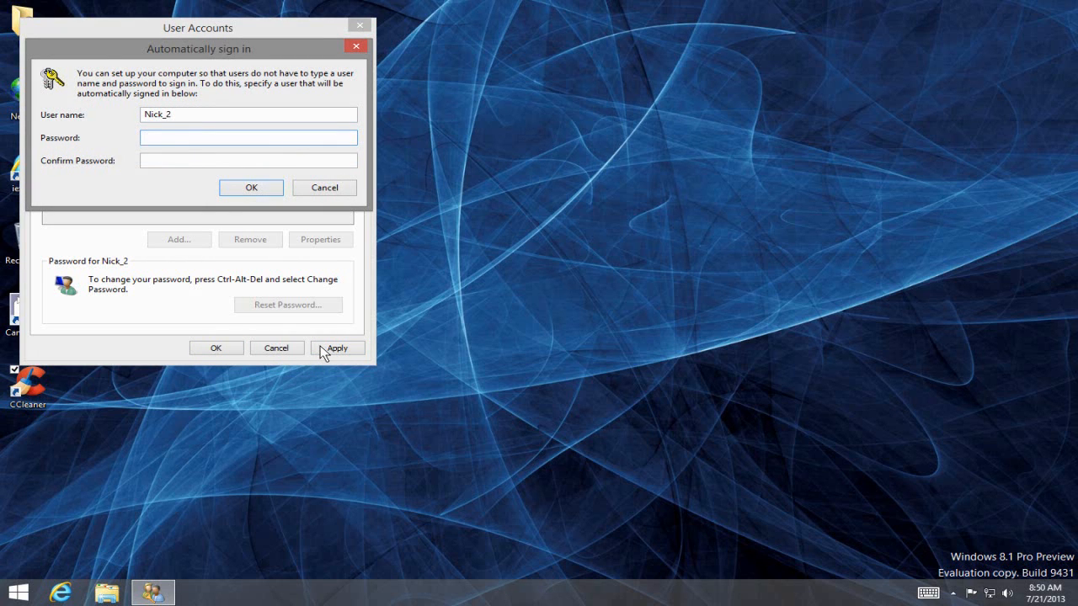
Step: Enter the account password in Password and Confirm Password, then confirm automatic sign-in
left_click(248, 138)
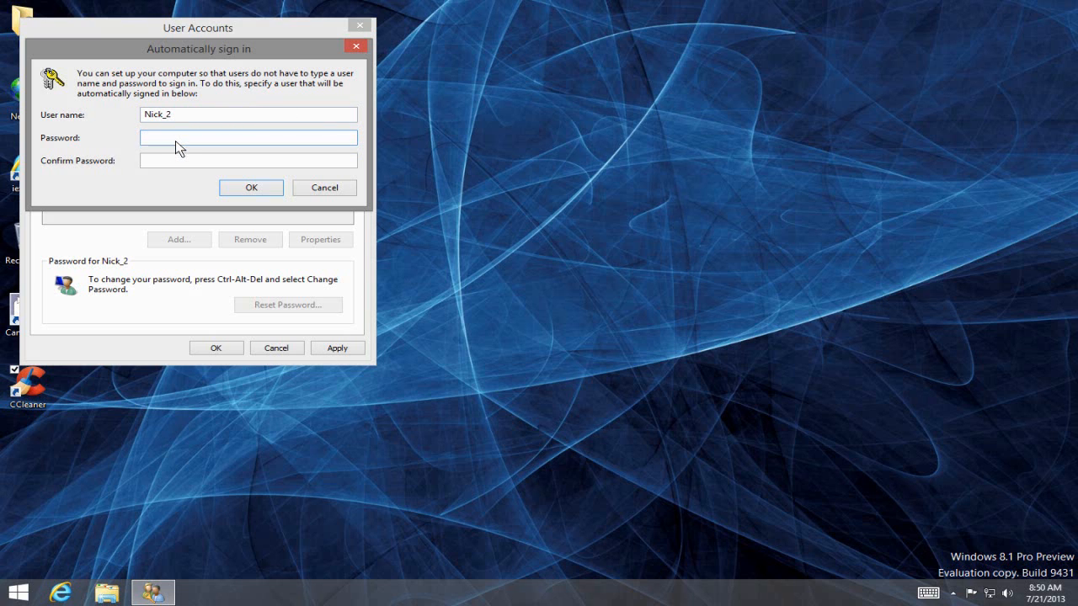
type("••")
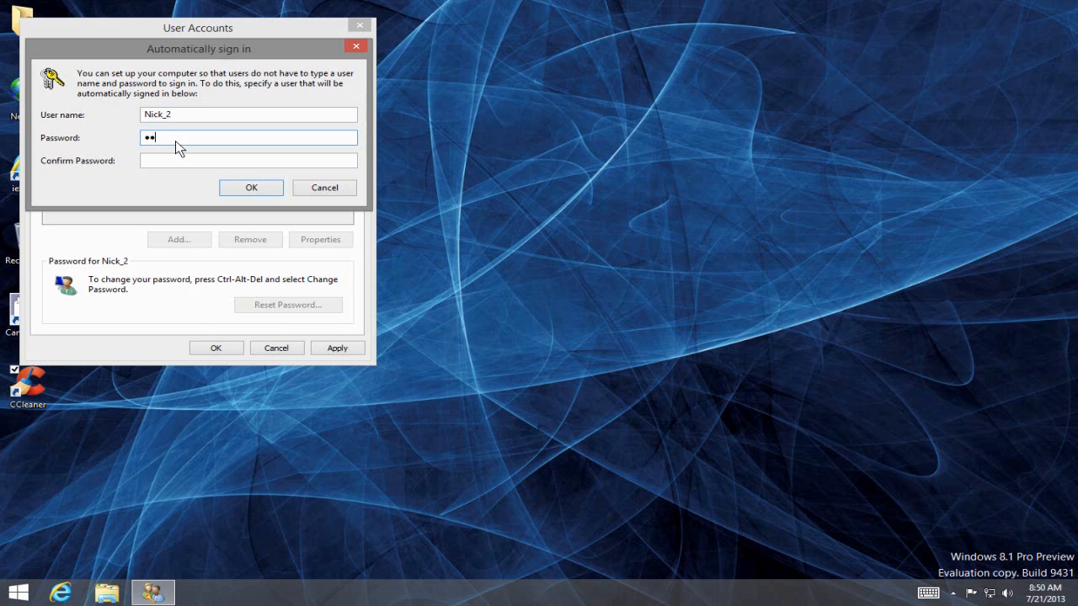
type("password")
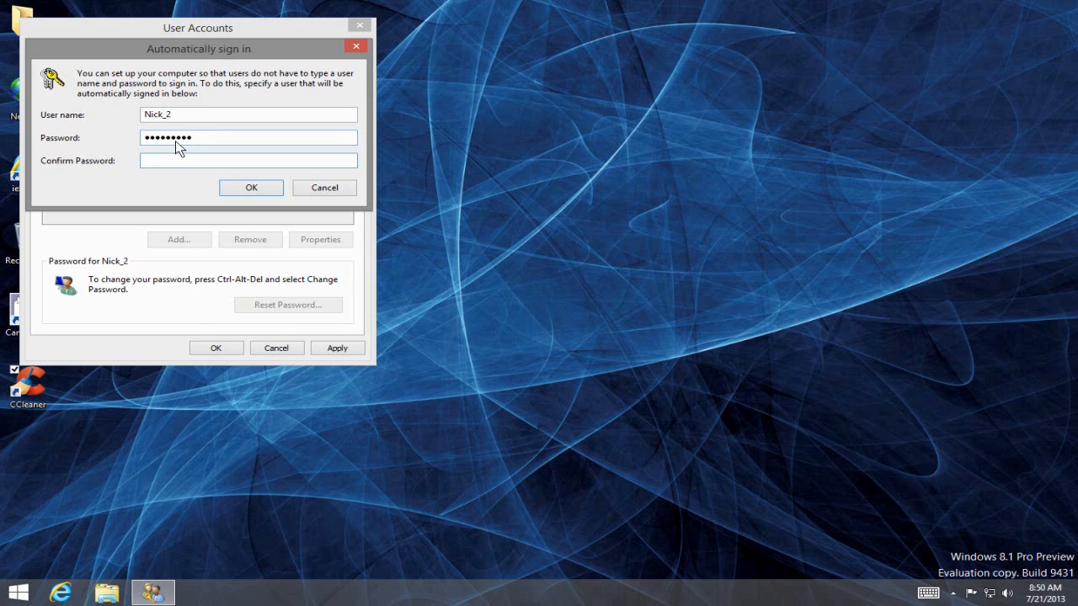
type("••••••")
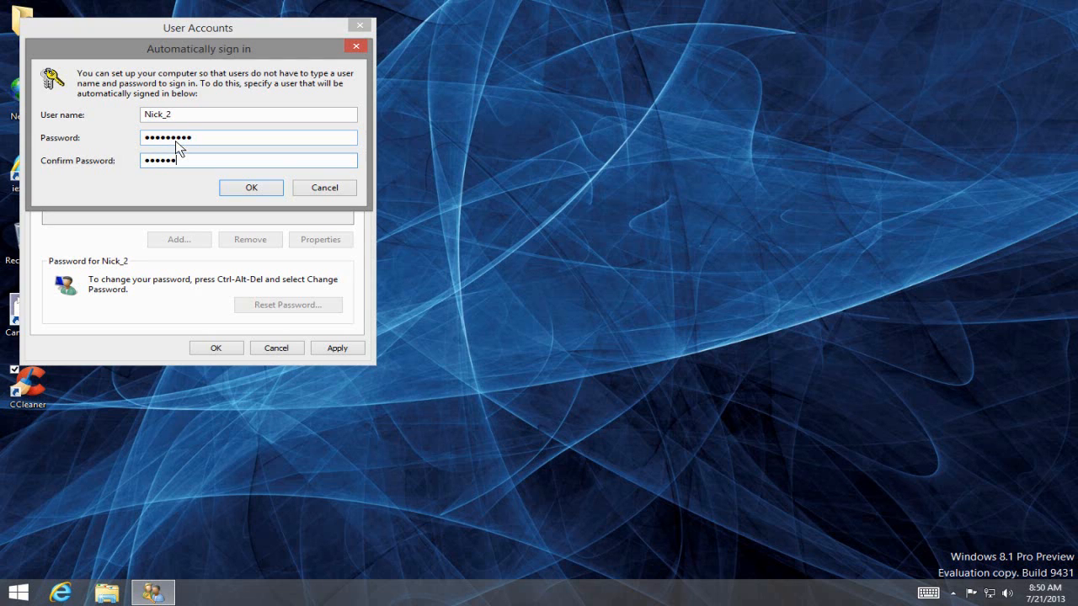
type("••")
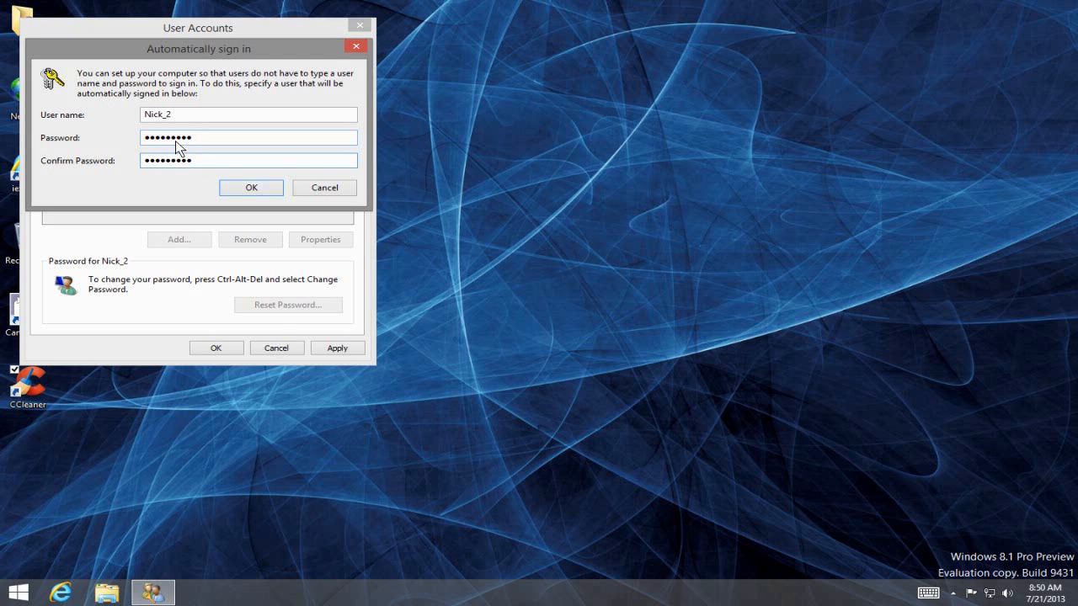
left_click(247, 160)
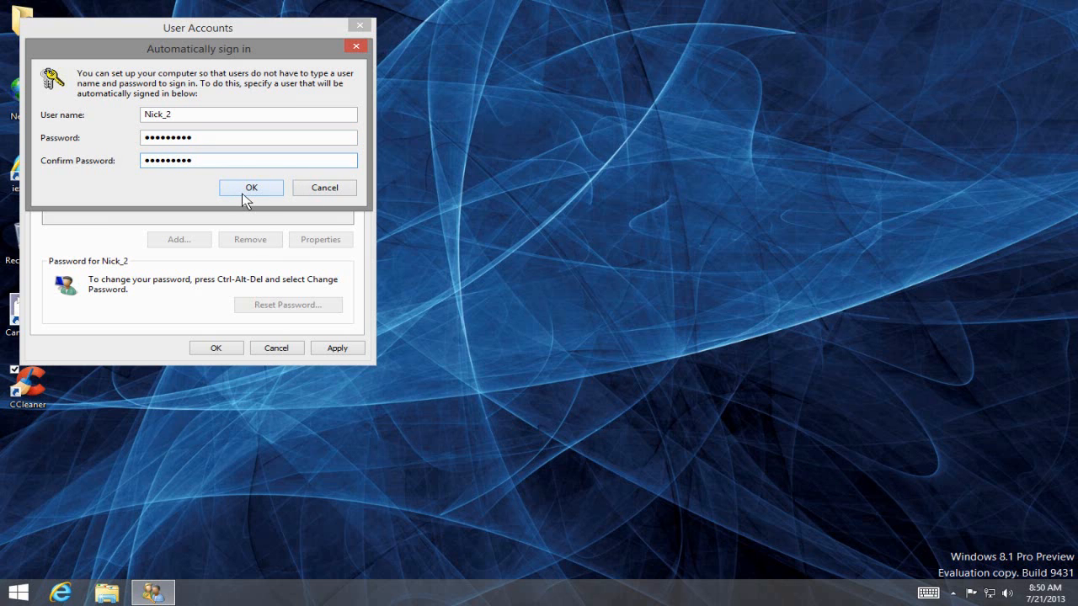
left_click(250, 187)
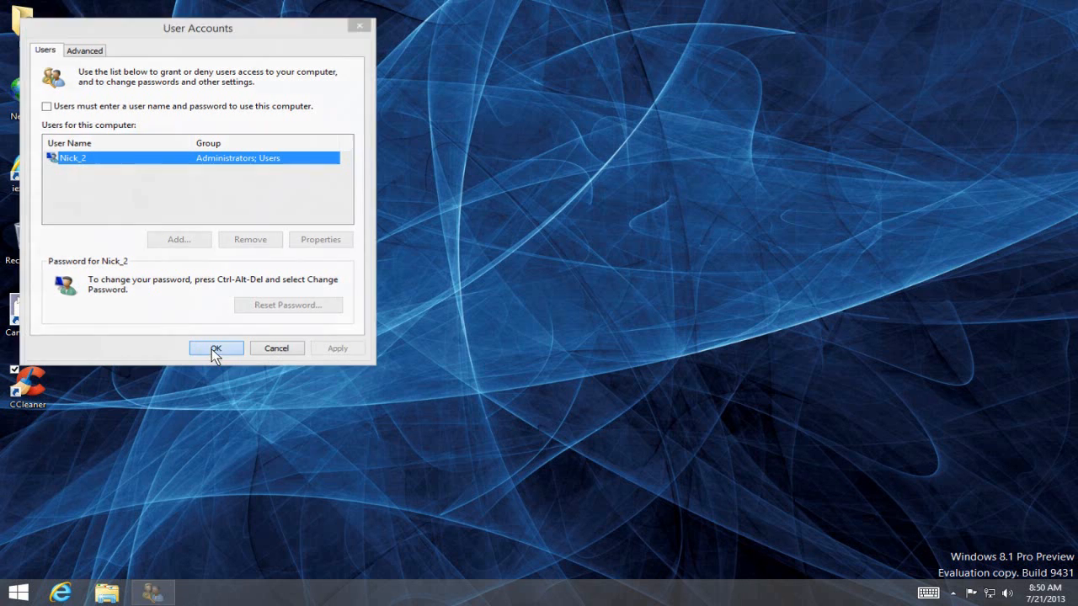
Step: Accept the User Accounts settings with OK, closing the window
left_click(215, 348)
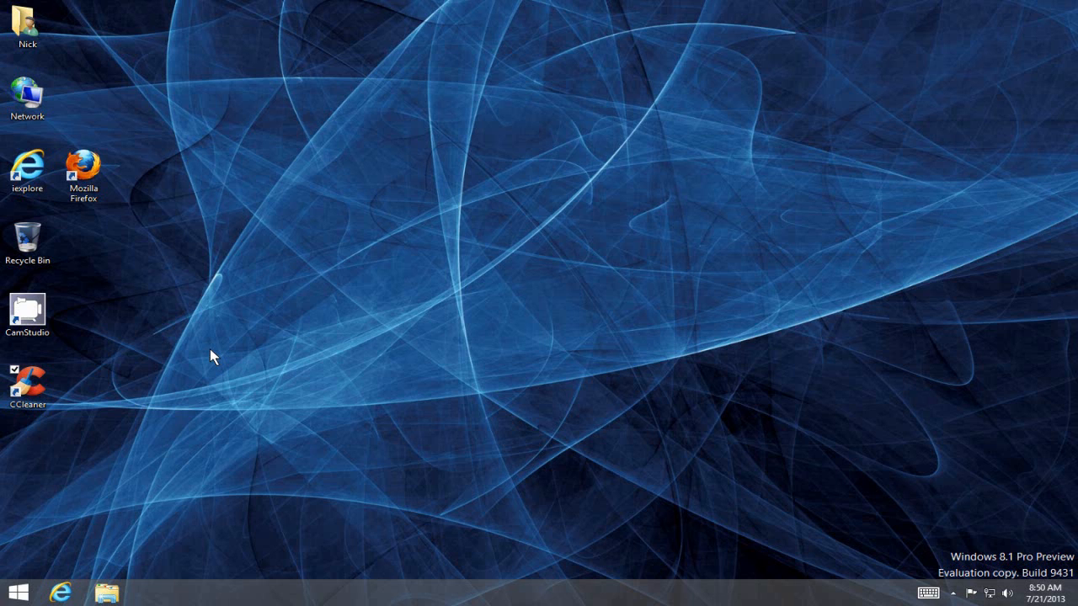
mouse_move(209, 362)
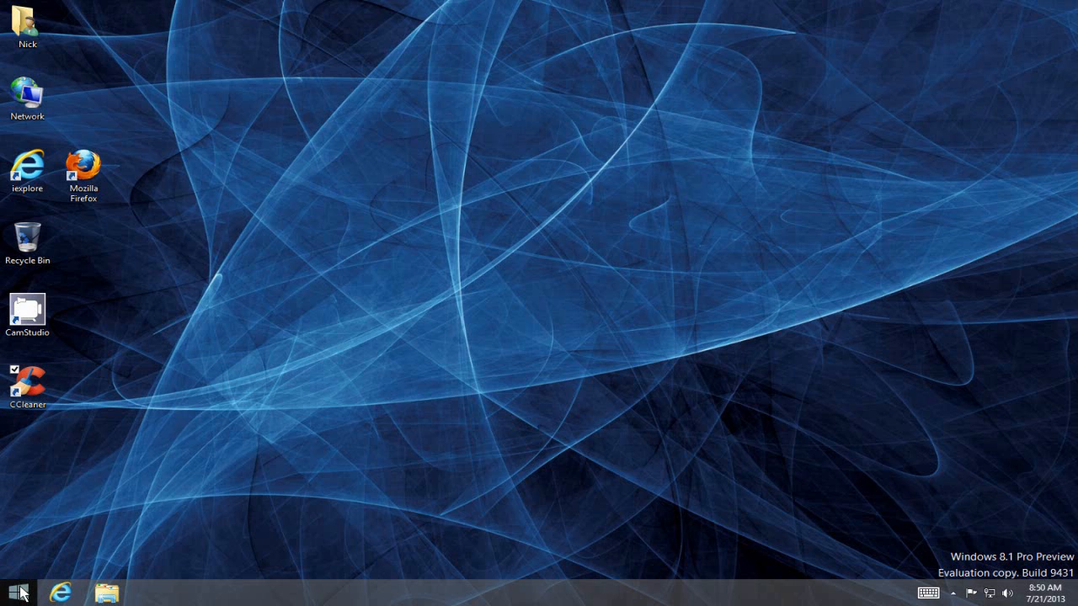
Step: Restart Windows from the Start button's right-click menu
right_click(10, 593)
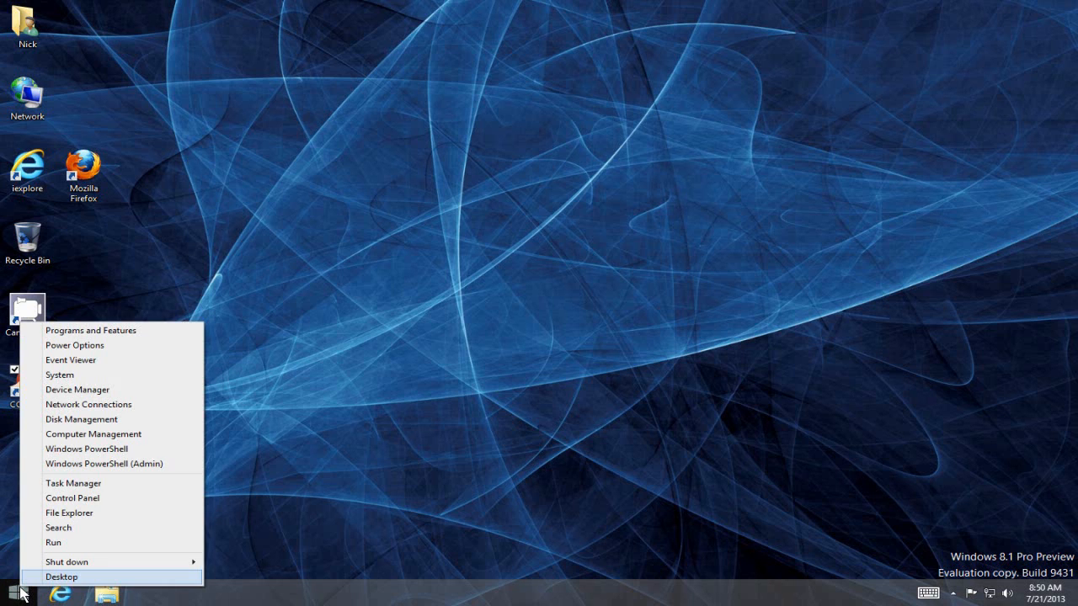
mouse_move(206, 569)
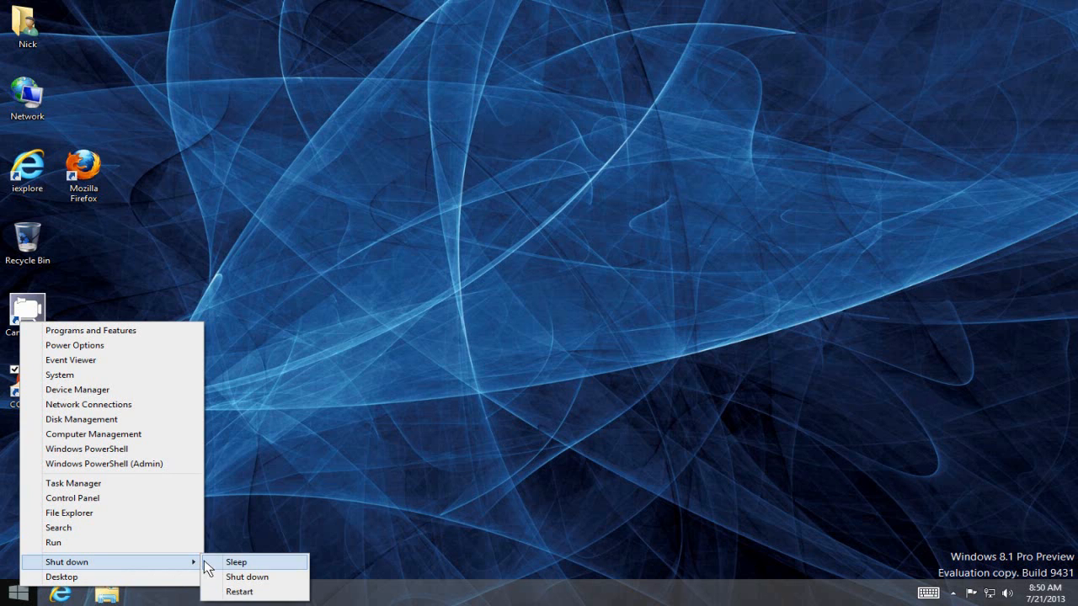
left_click(239, 592)
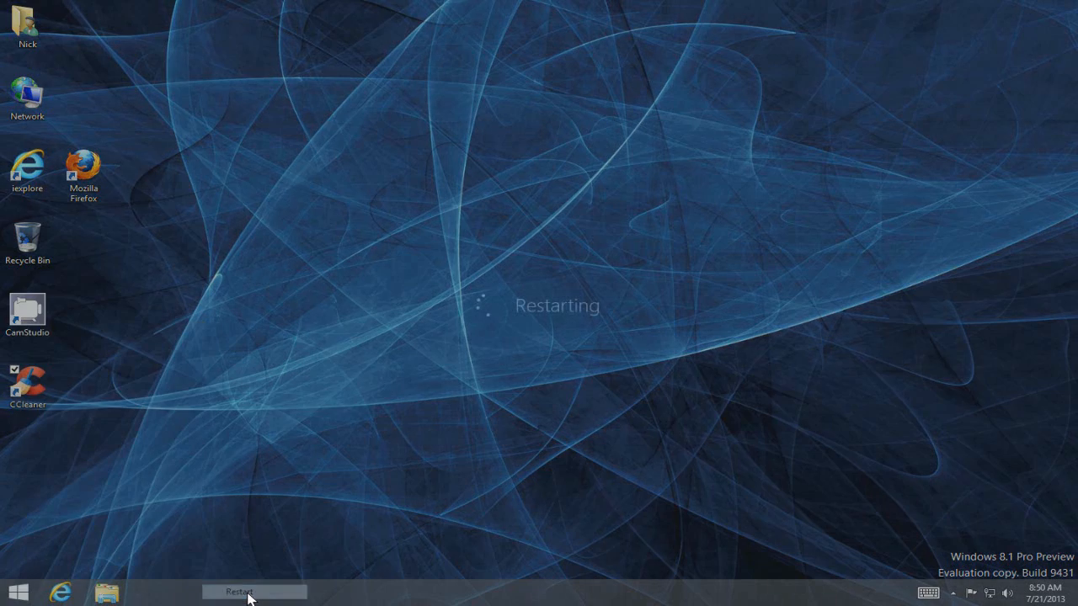